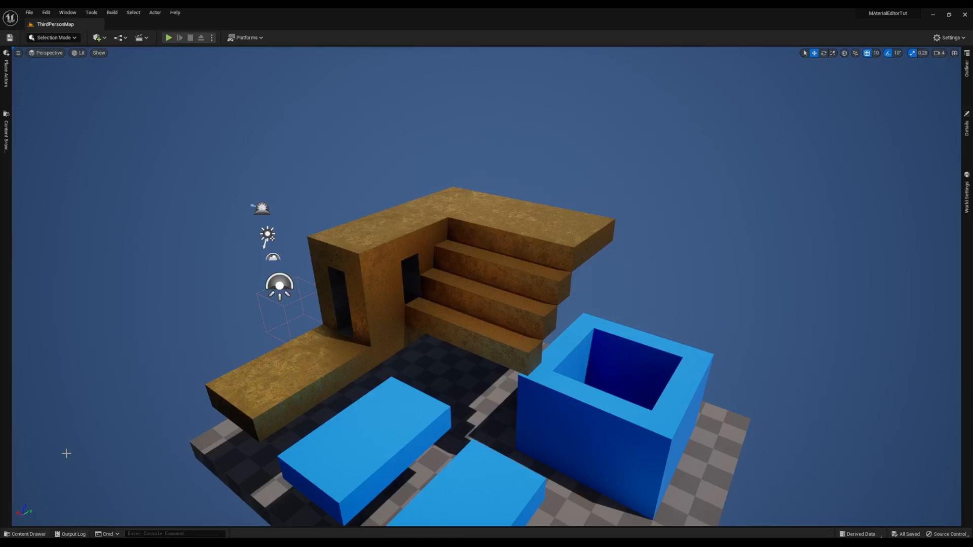
mouse_move(443, 165)
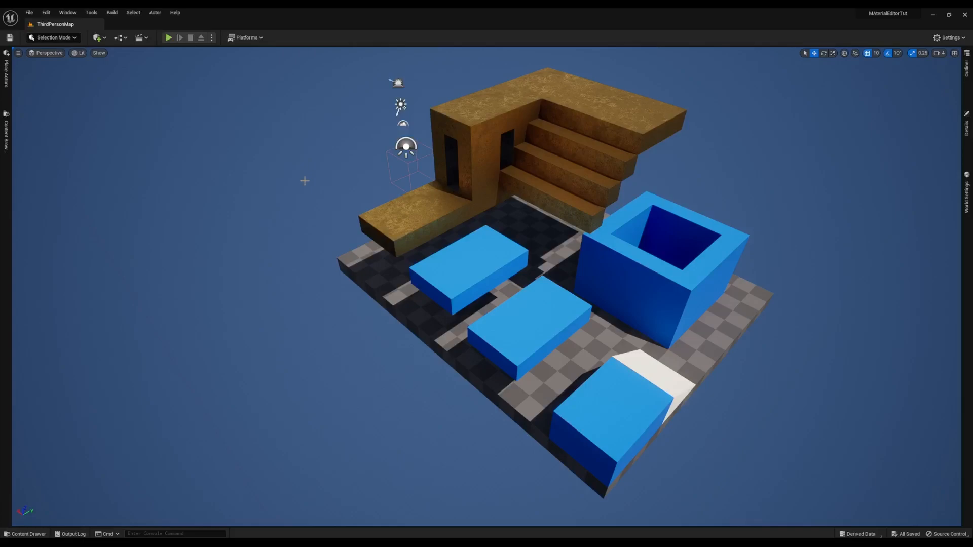
mouse_move(306, 194)
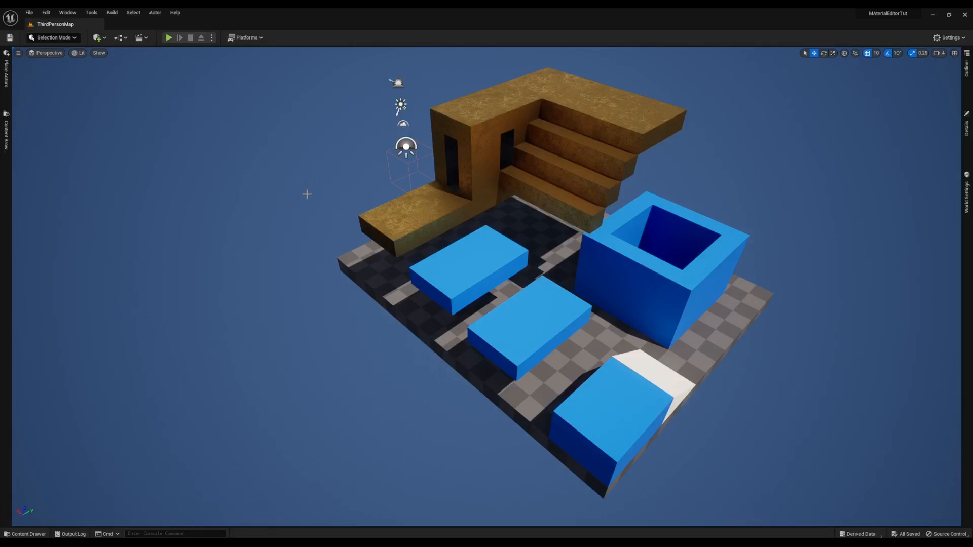
mouse_move(165, 296)
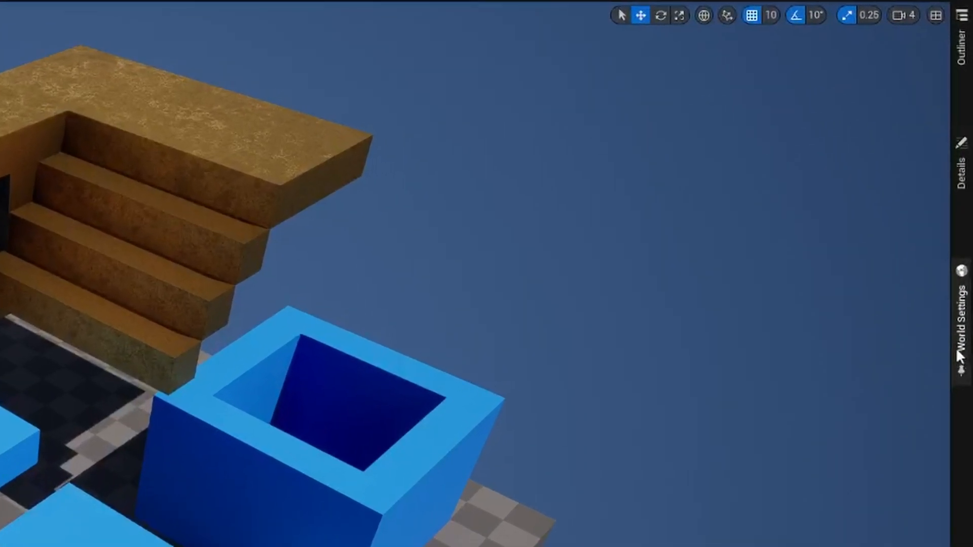
Start a new level from the File menu, reaching the New Level template dialog.
left_click(960, 310)
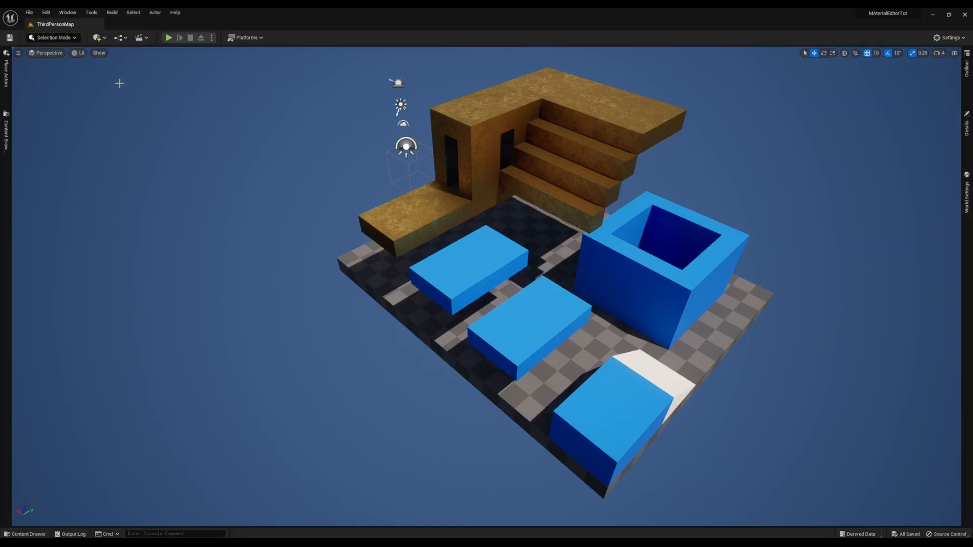
mouse_move(108, 153)
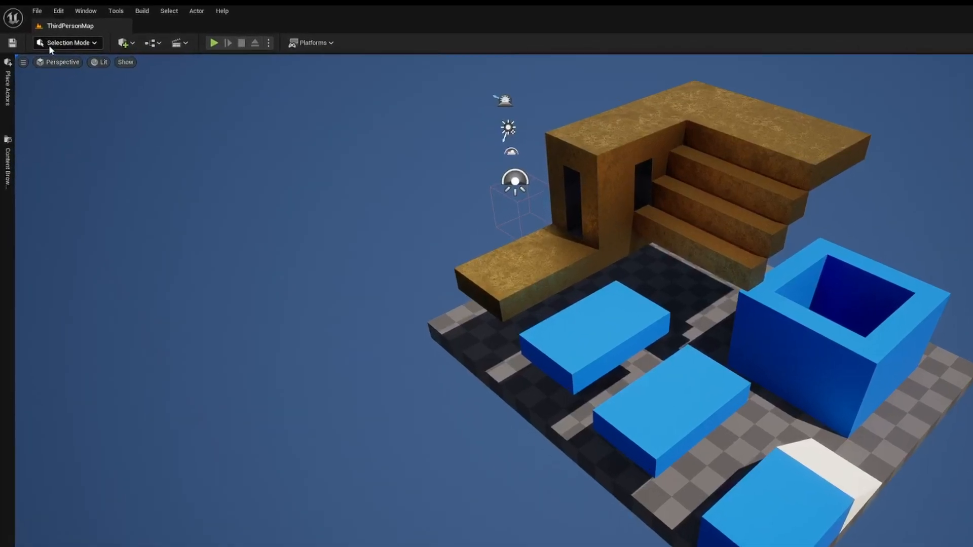
left_click(36, 10)
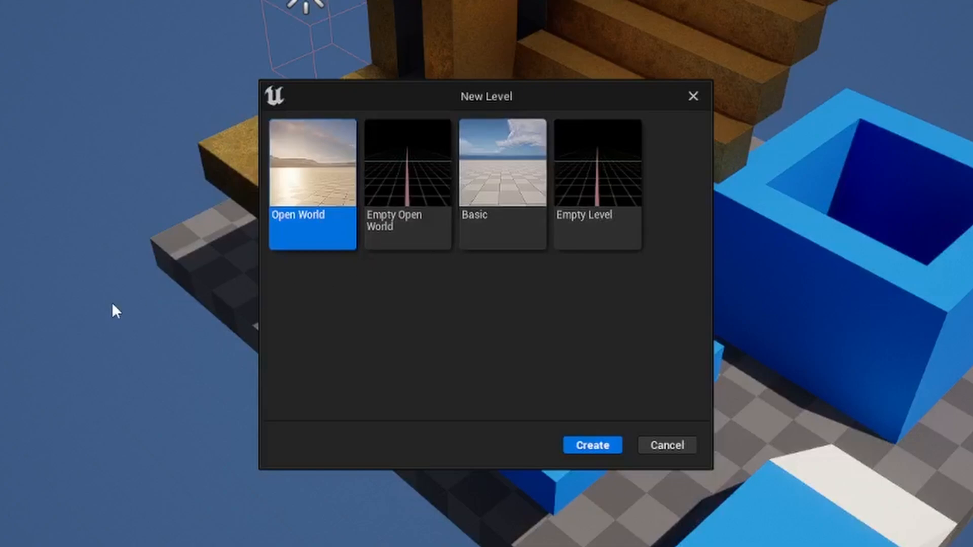
mouse_move(357, 239)
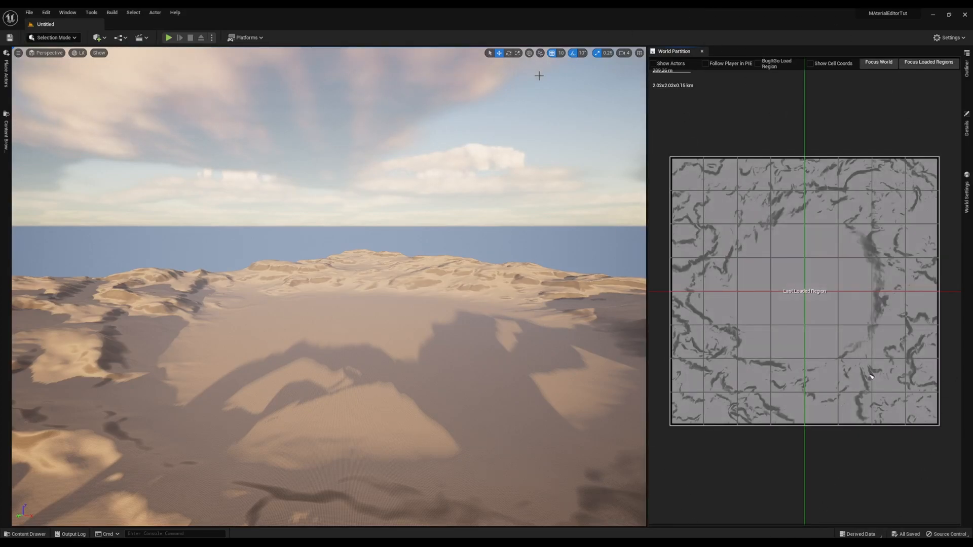
mouse_move(966, 185)
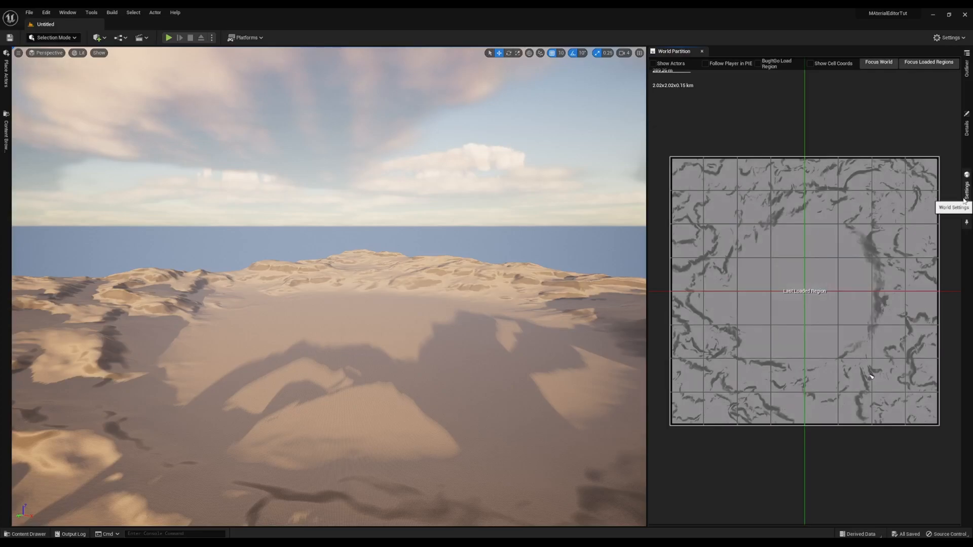
Show World Settings with World Partition streaming enabled and MainGrid at 25600 cell size.
left_click(965, 193)
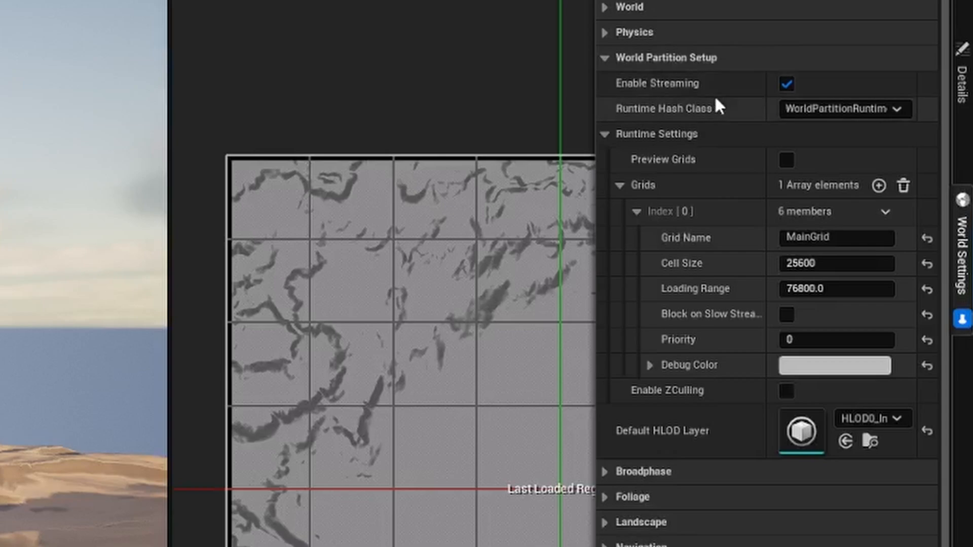
mouse_move(788, 99)
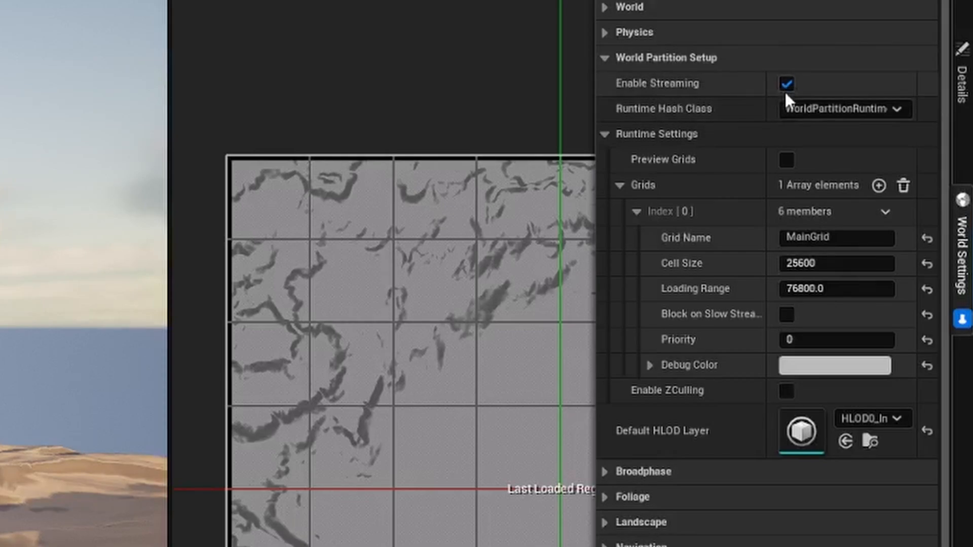
mouse_move(770, 333)
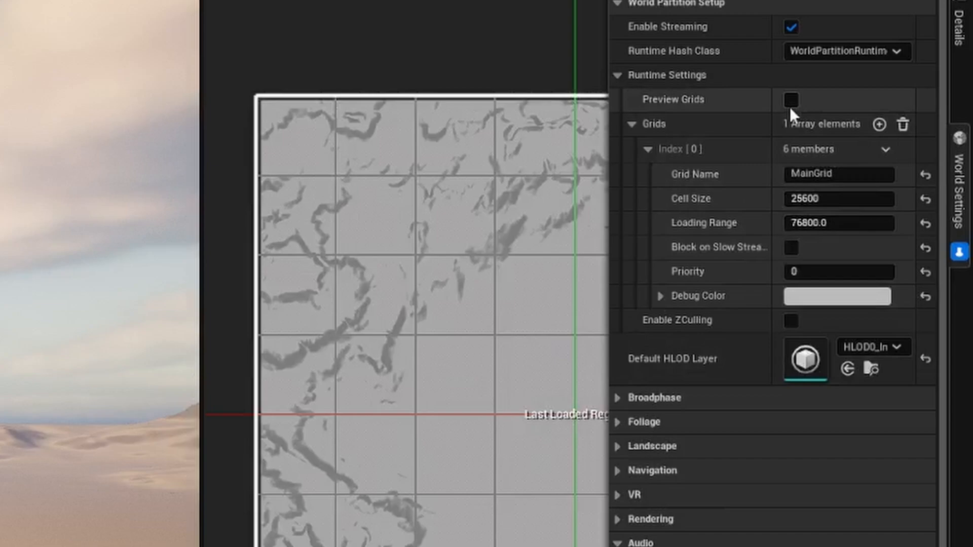
Enable Preview Grids so MainGrid cell boundaries draw across the landscape.
left_click(791, 100)
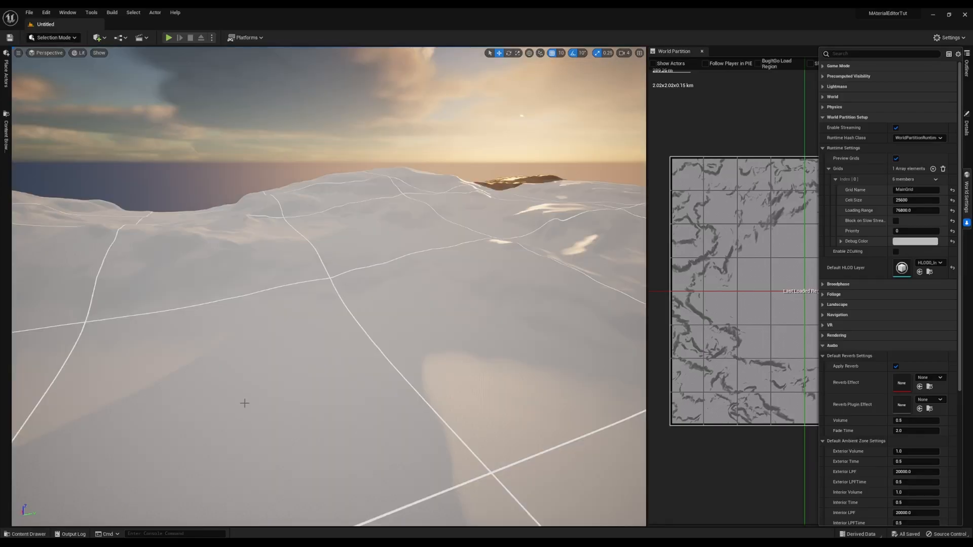
mouse_move(329, 395)
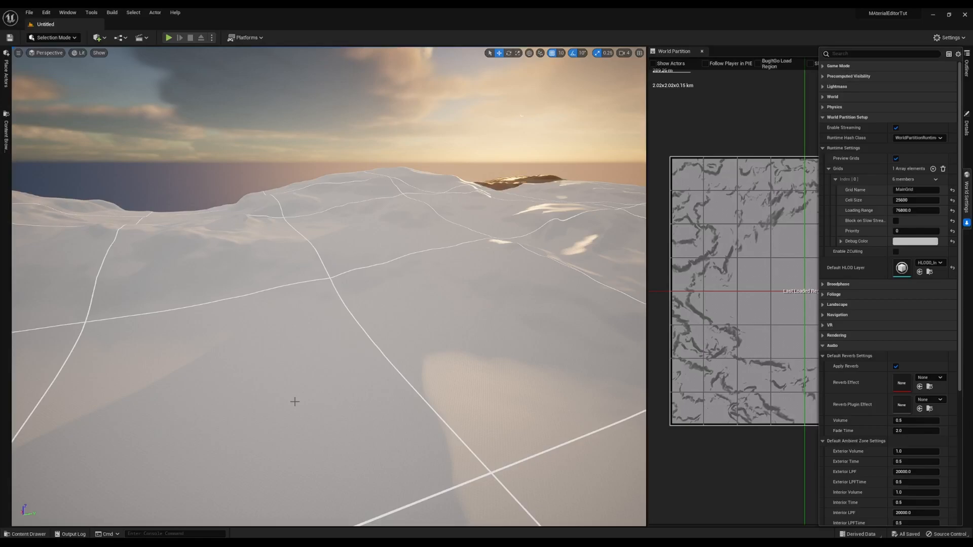
mouse_move(387, 443)
type("2560")
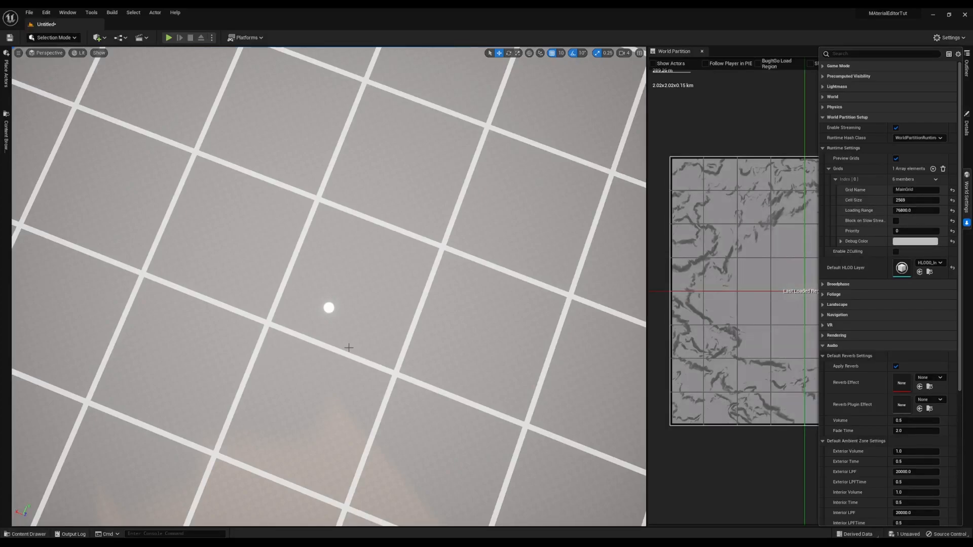
mouse_move(443, 353)
type("1600")
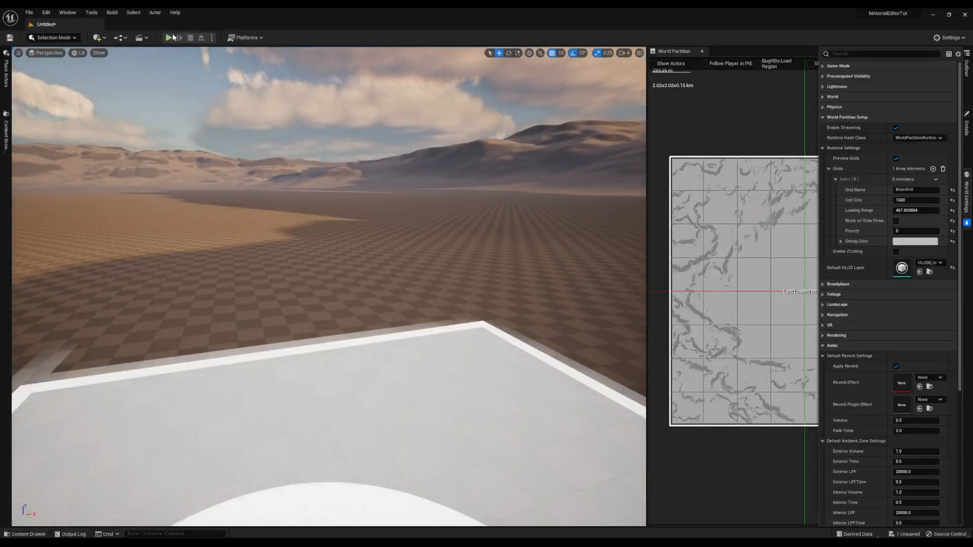
Run a play session to test streaming with 1600 cell size, then stop it.
left_click(169, 38)
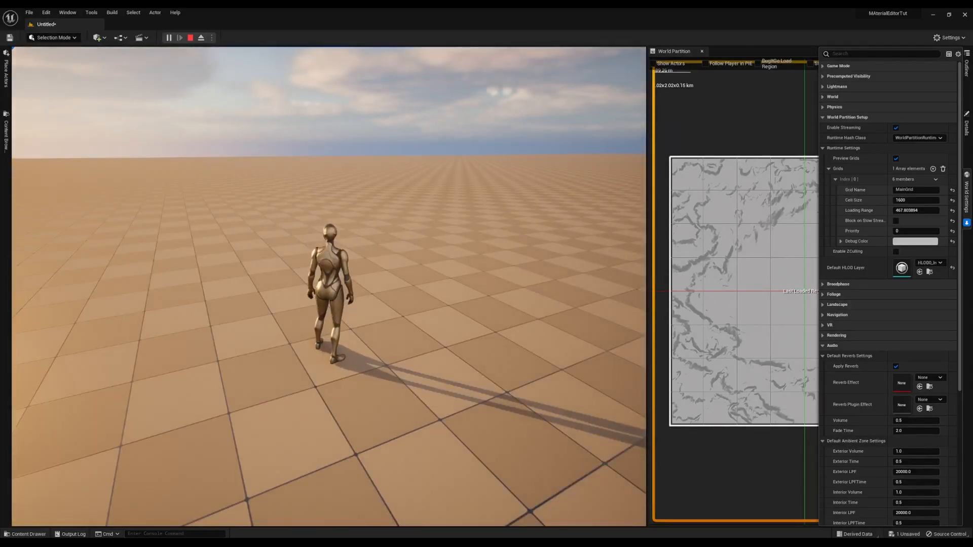
left_click(170, 38)
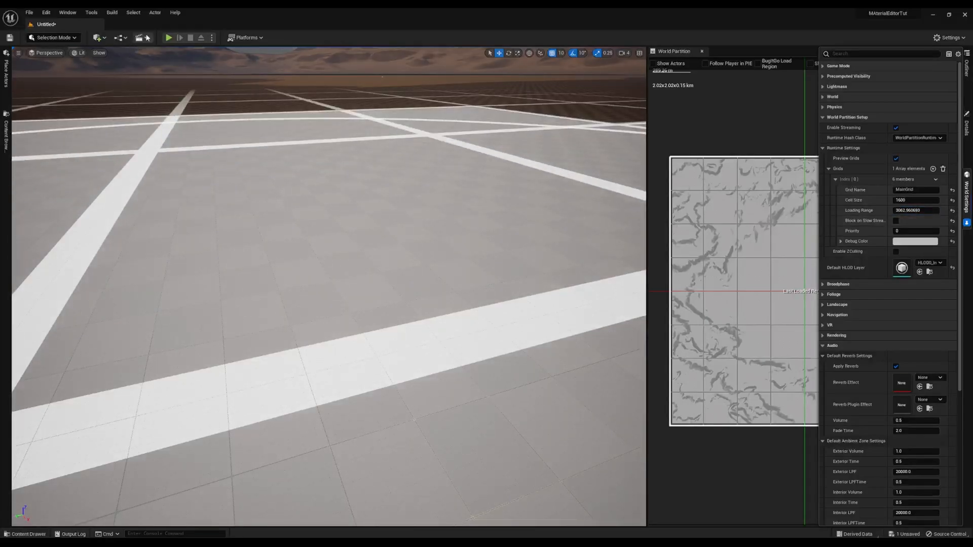
left_click(168, 37)
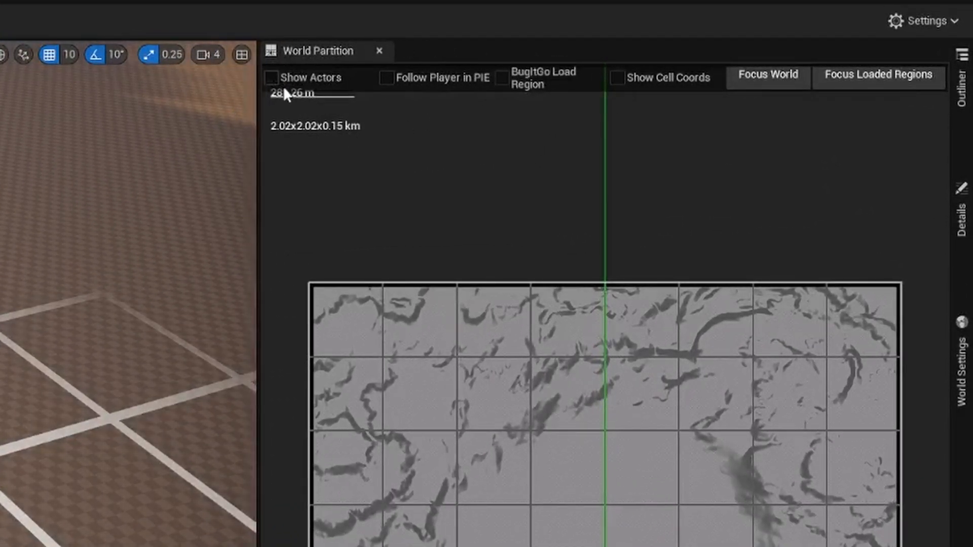
mouse_move(420, 88)
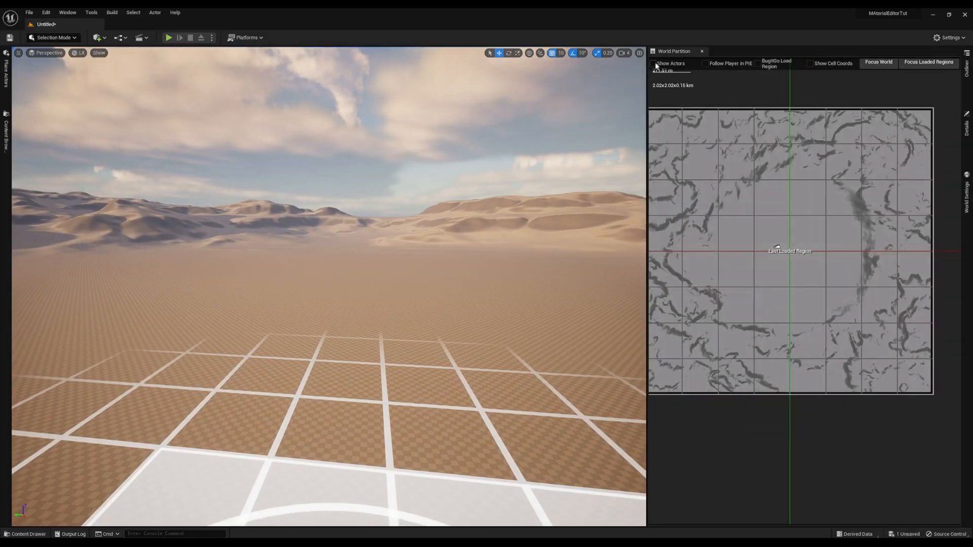
Turn on actor display in the World Partition map.
left_click(652, 63)
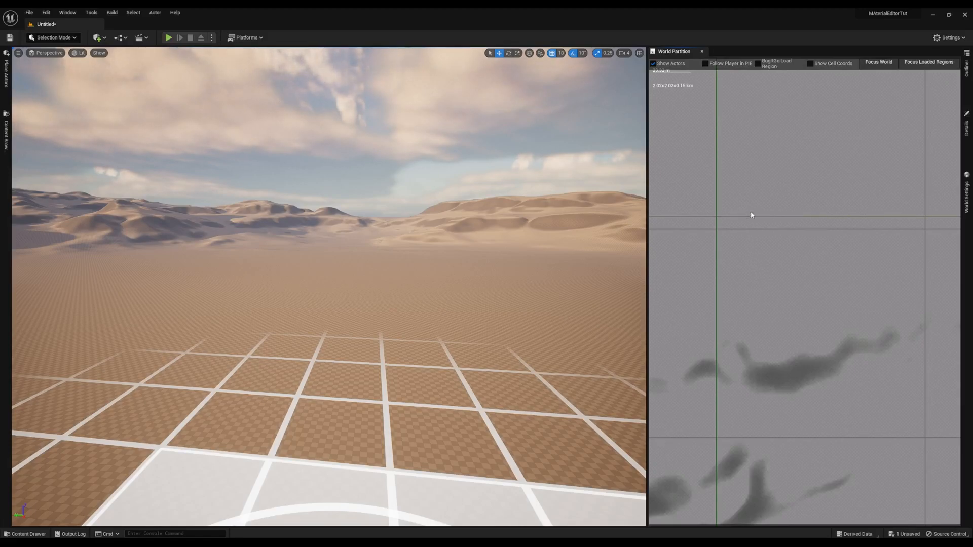
mouse_move(751, 220)
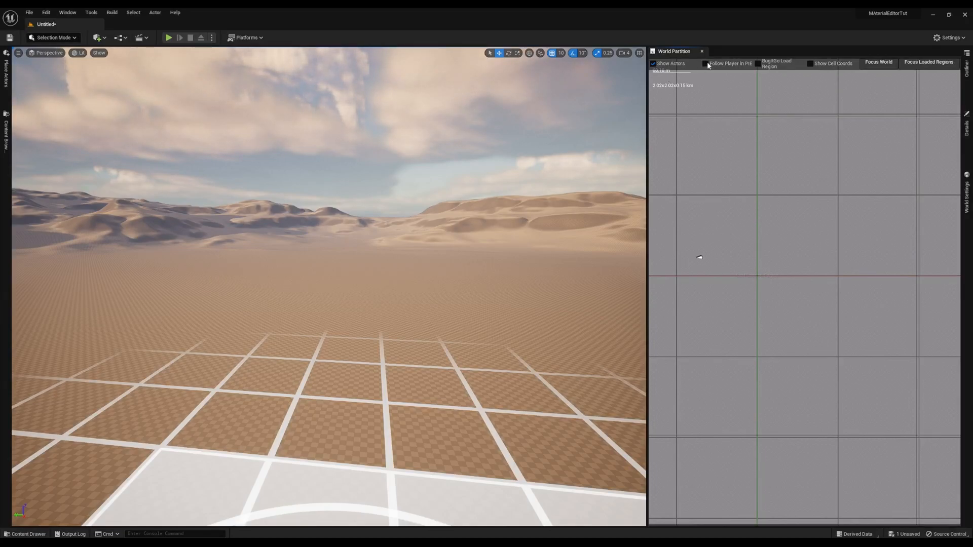
Play-test the map without following the player, enable Follow Player in PIE, and play-test again.
left_click(705, 63)
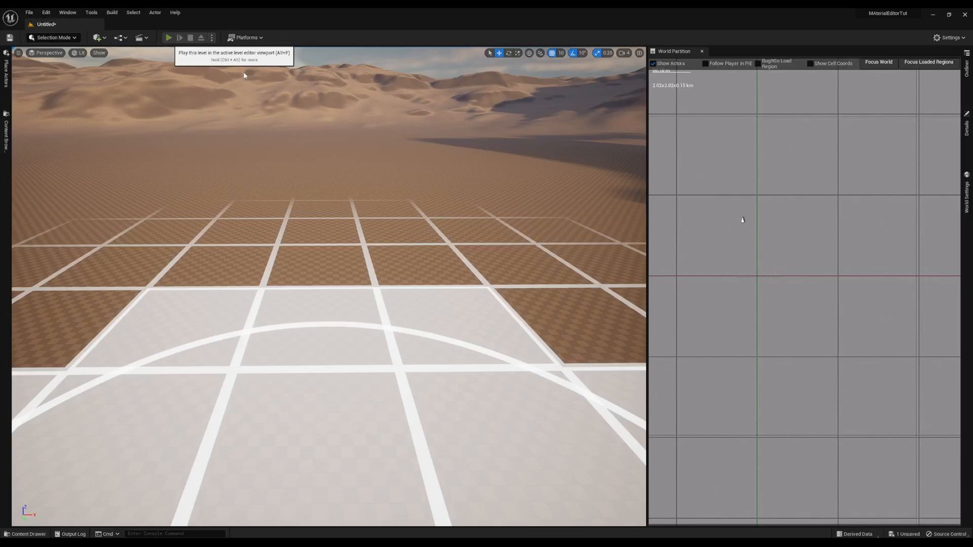
left_click(170, 37)
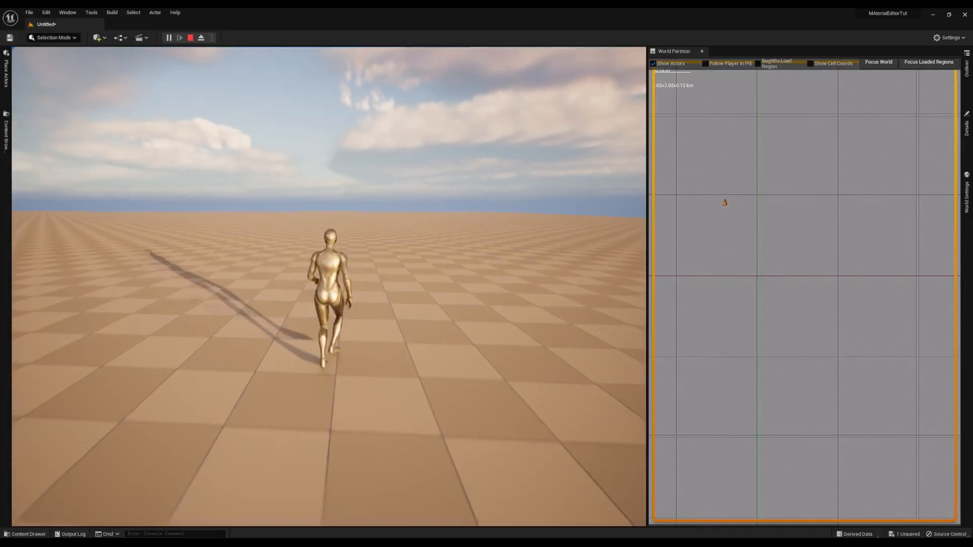
left_click(170, 38)
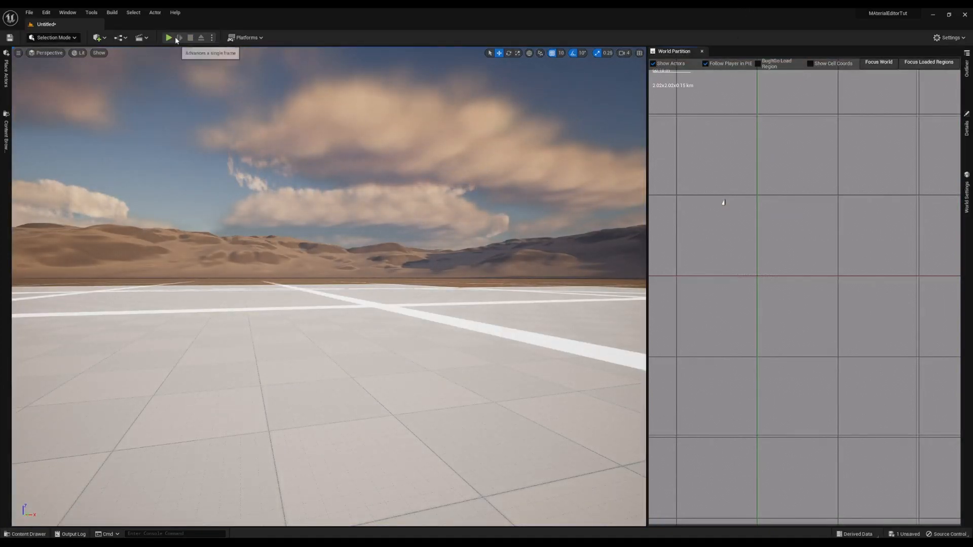
left_click(169, 38)
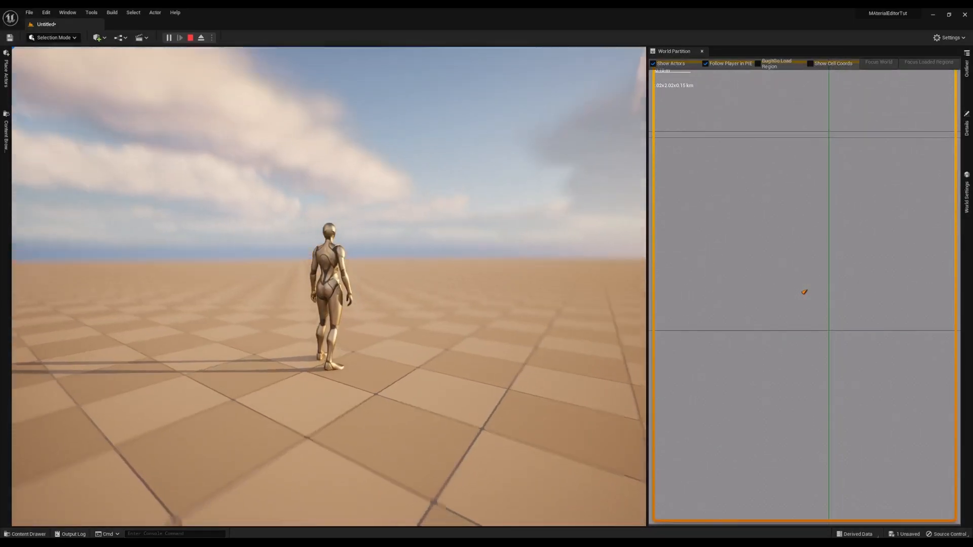
left_click(168, 38)
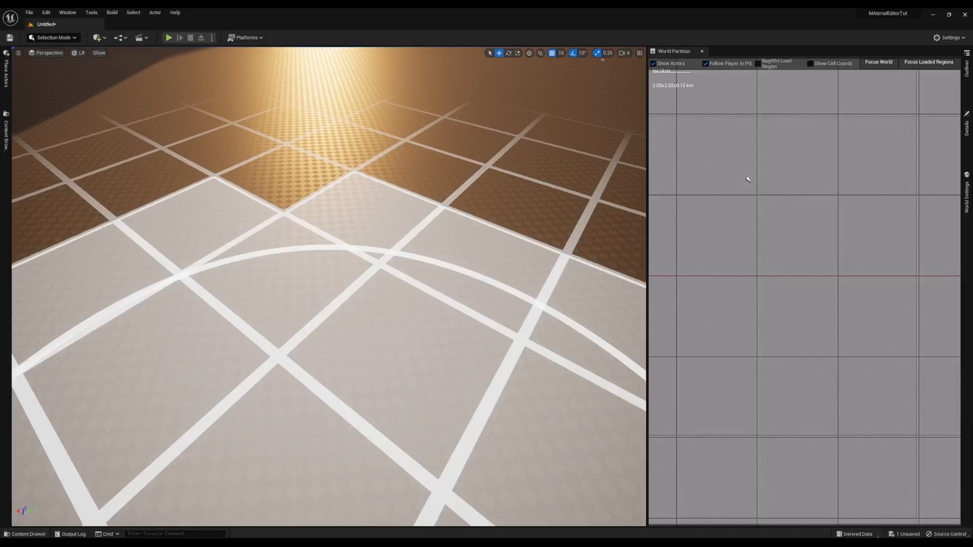
mouse_move(225, 485)
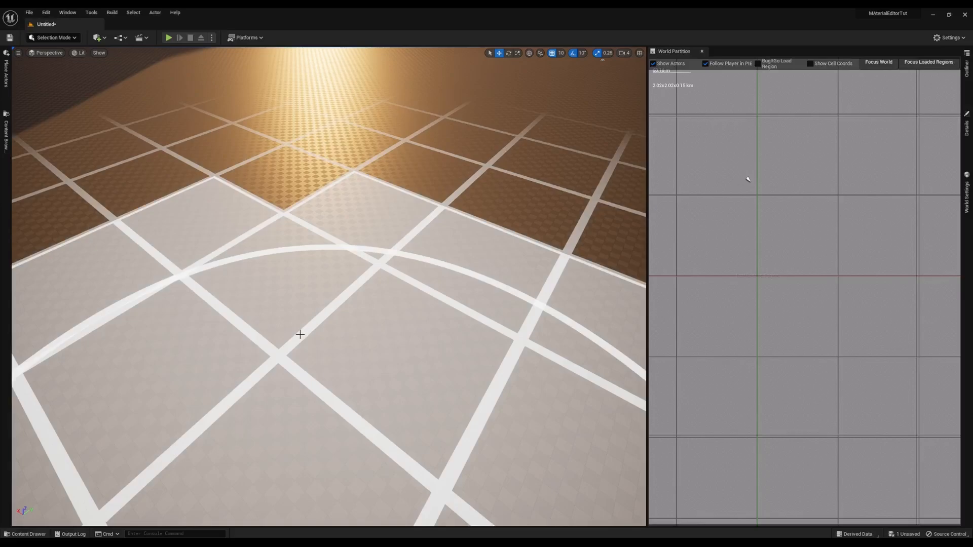
mouse_move(217, 274)
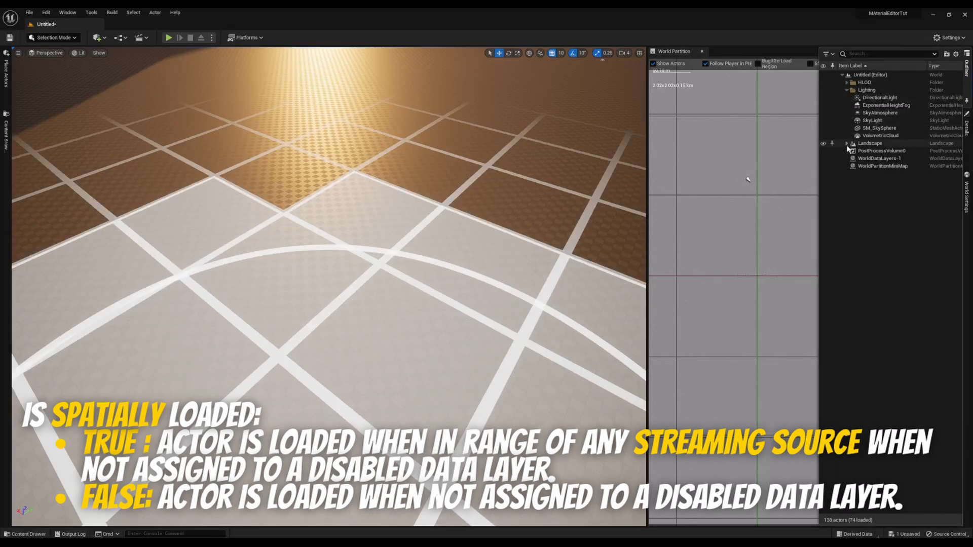
Select LandscapeStreamingProxy_0_0_0 under Landscape and show its Details with Is Spatially Loaded enabled.
left_click(847, 143)
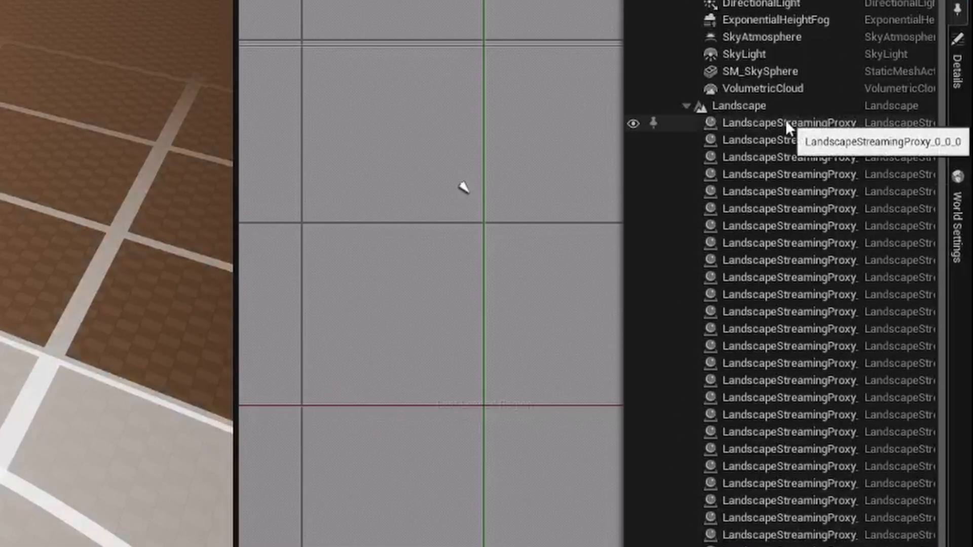
left_click(772, 122)
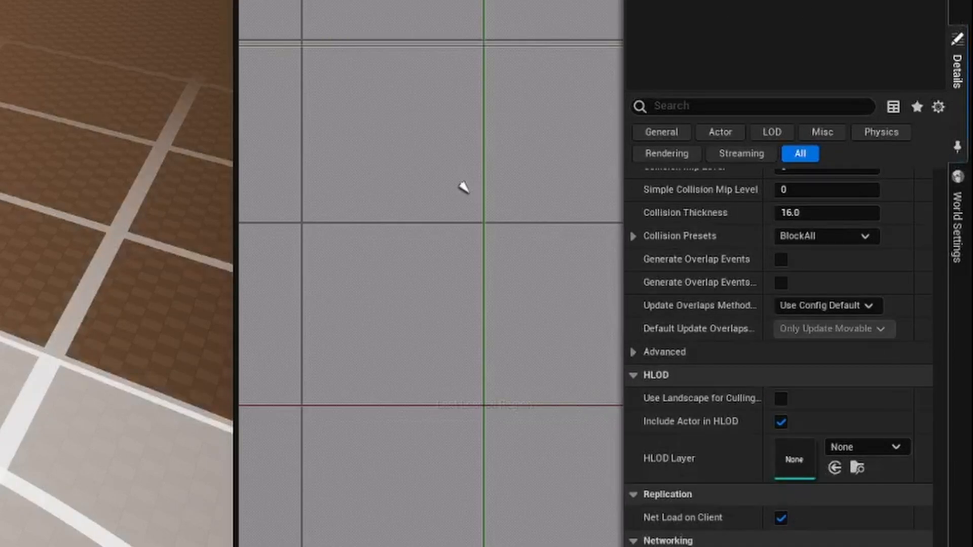
scroll("down", 3)
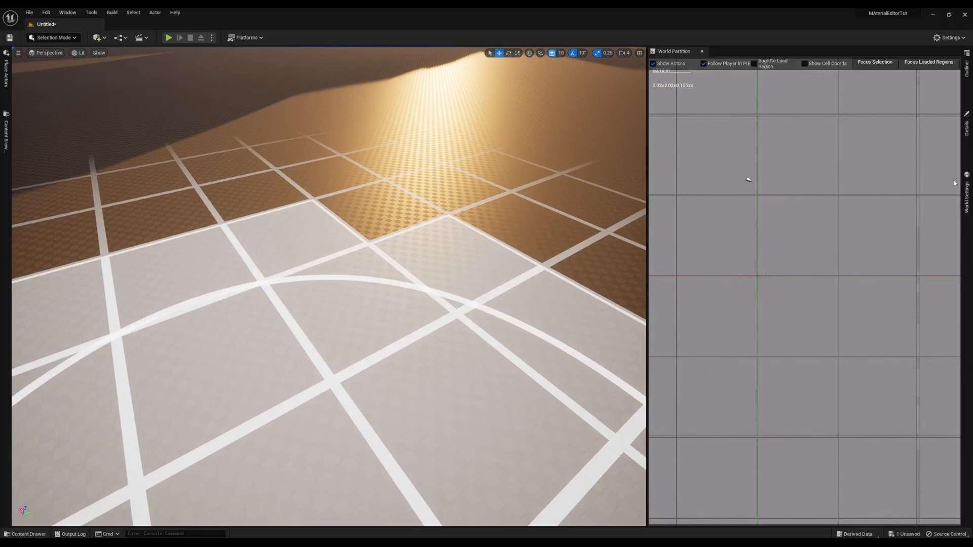
left_click(748, 180)
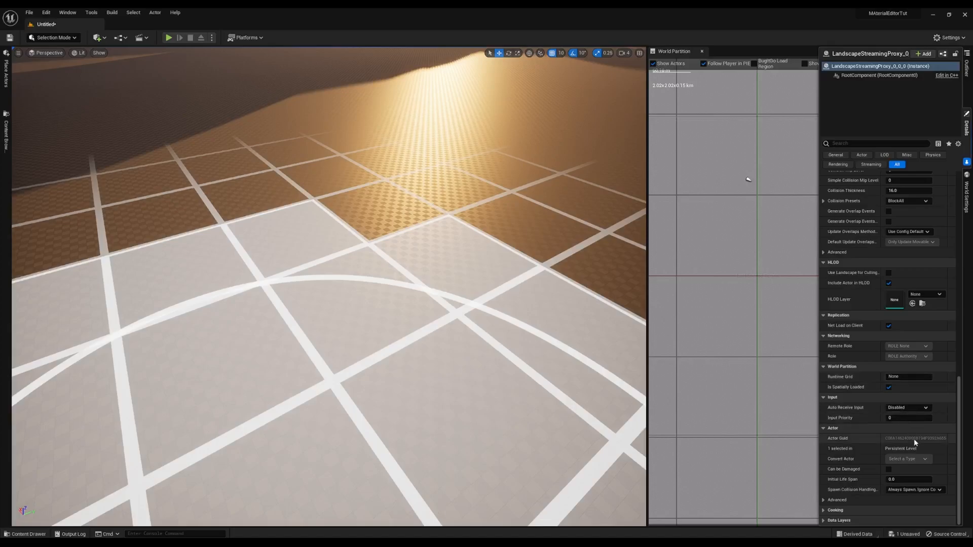
mouse_move(686, 397)
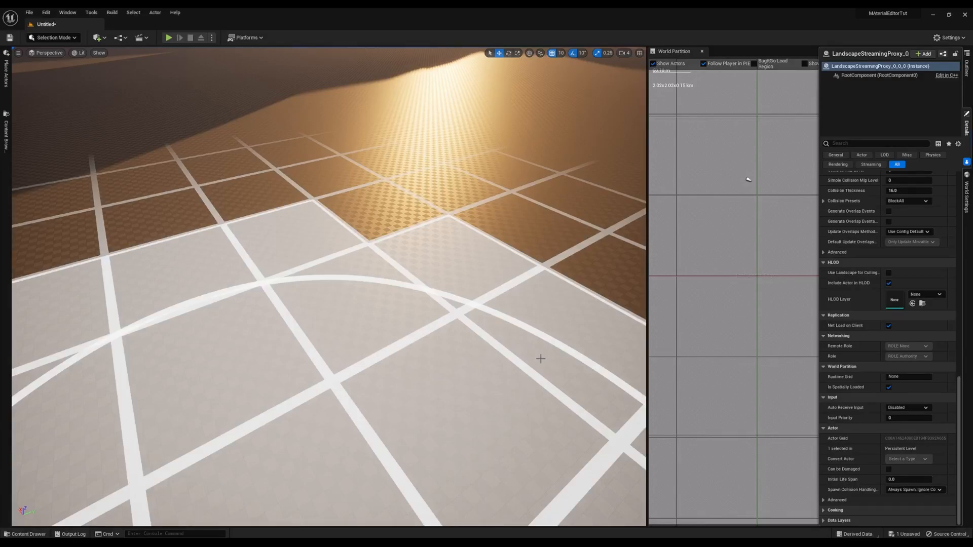
mouse_move(476, 480)
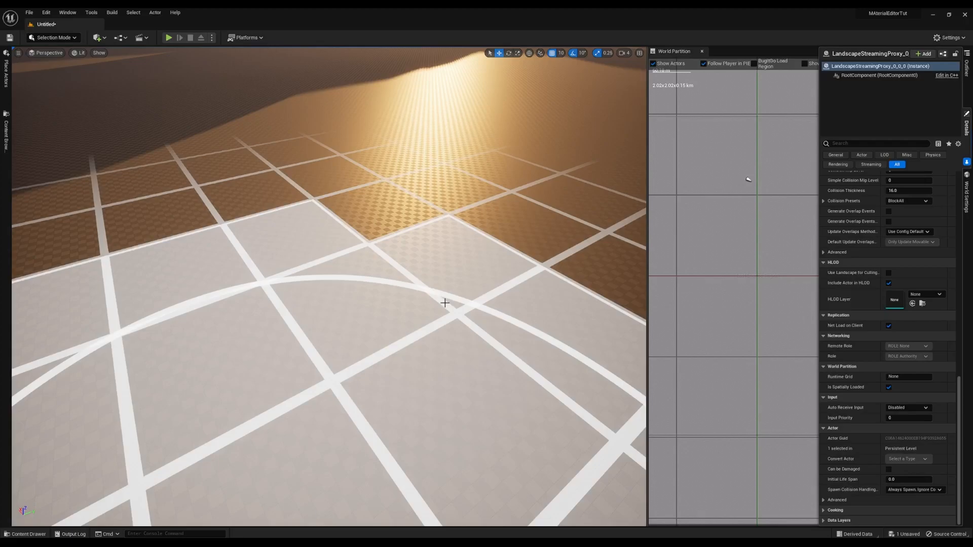
mouse_move(473, 363)
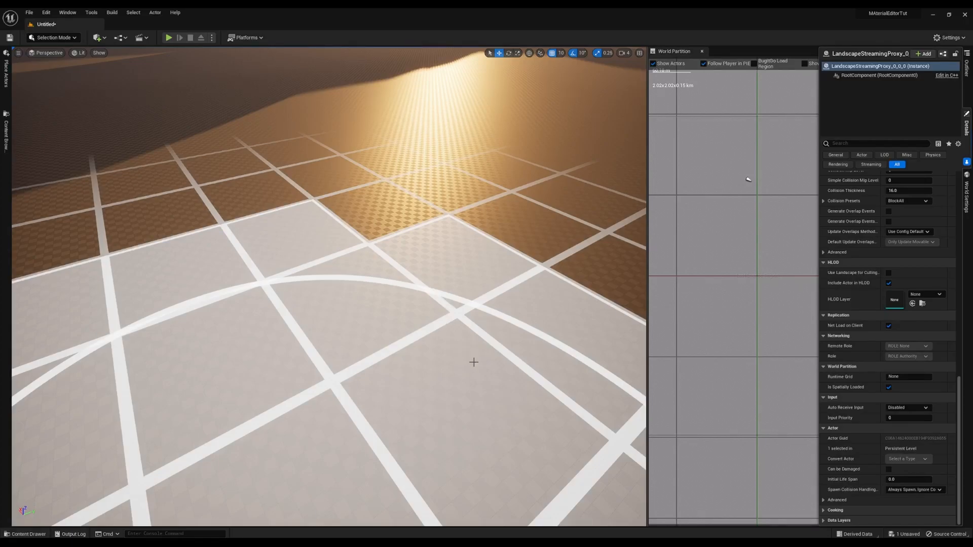
mouse_move(482, 388)
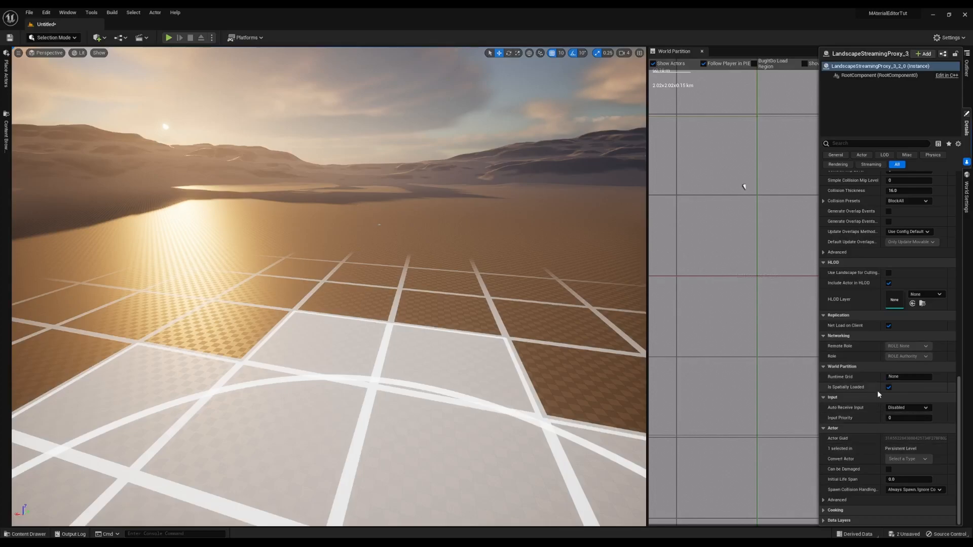
Uncheck Is Spatially Loaded on LandscapeStreamingProxy_3_2_0 and start a play session to test it.
left_click(888, 386)
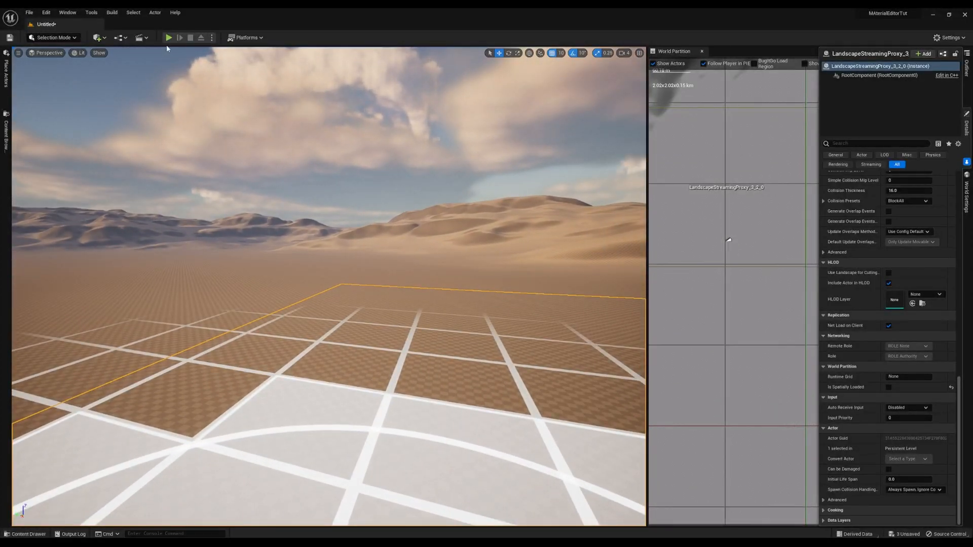
left_click(169, 37)
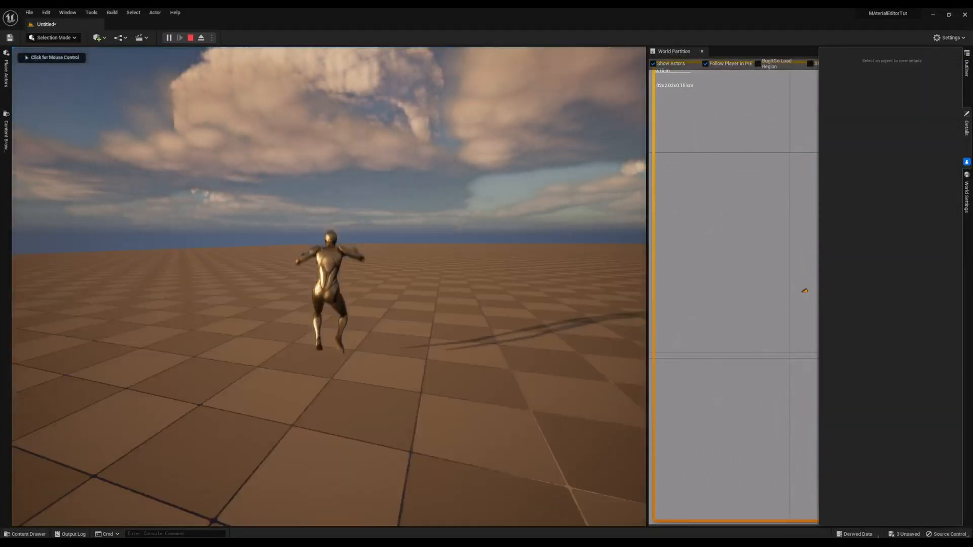